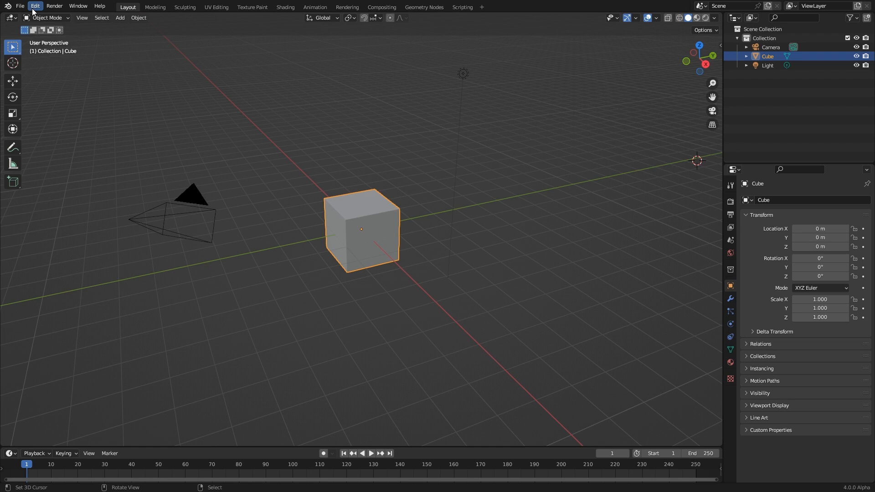
Step: Find the Material: Extreme PBR add-on in Preferences by searching 'extreme'
left_click(34, 6)
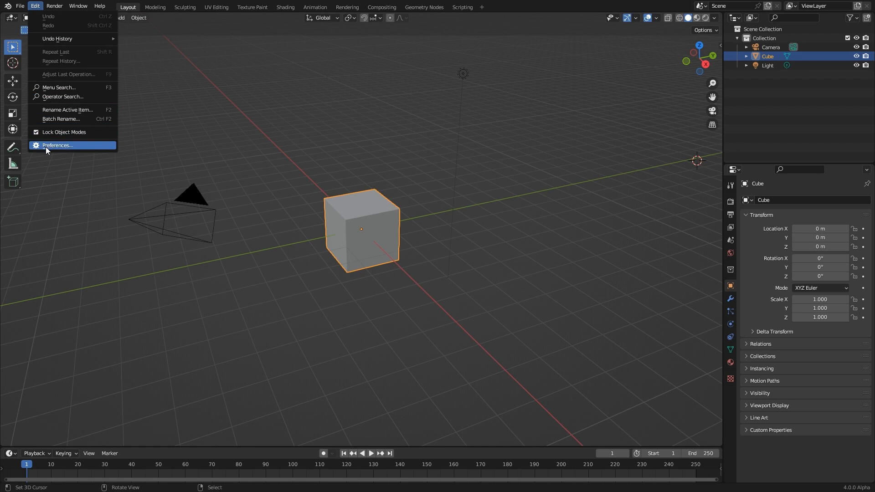
left_click(57, 144)
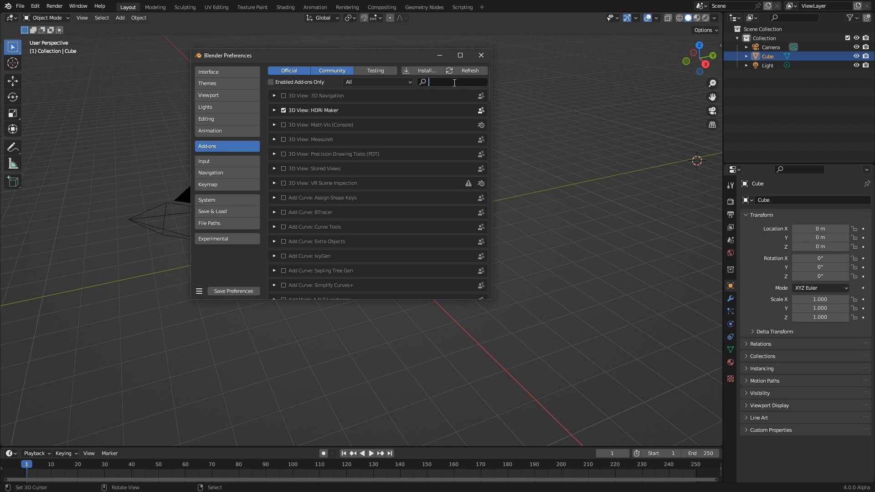
type("extreme")
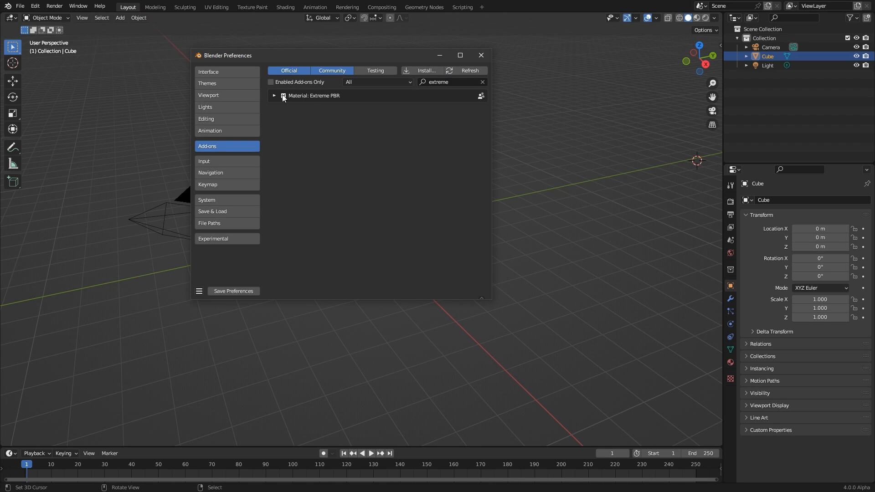
left_click(275, 96)
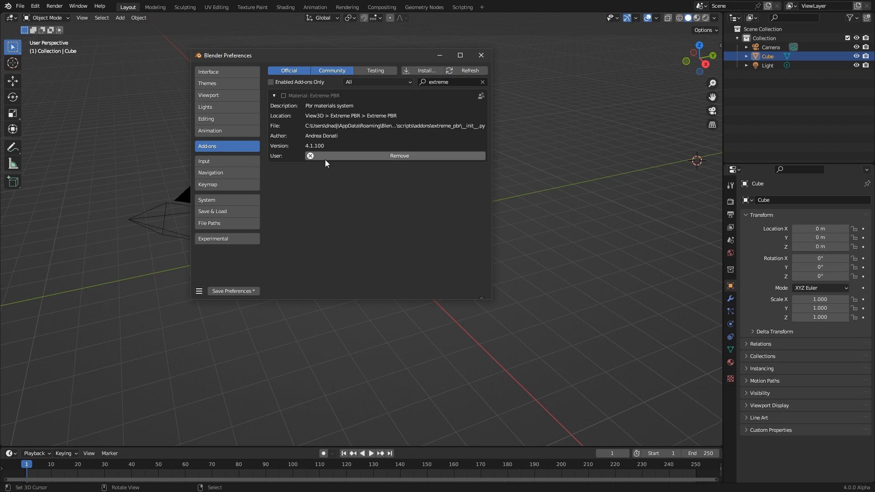
Step: Remove the Extreme PBR add-on, confirm, and clear the search filter
left_click(398, 156)
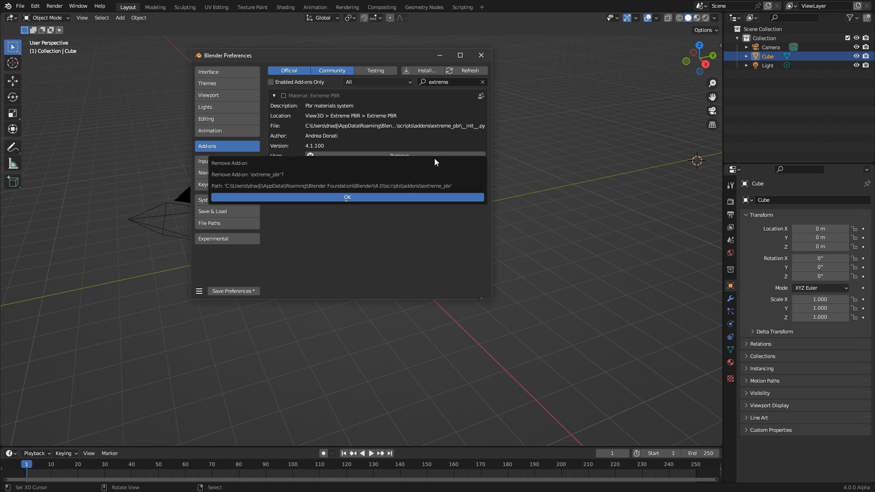
left_click(348, 197)
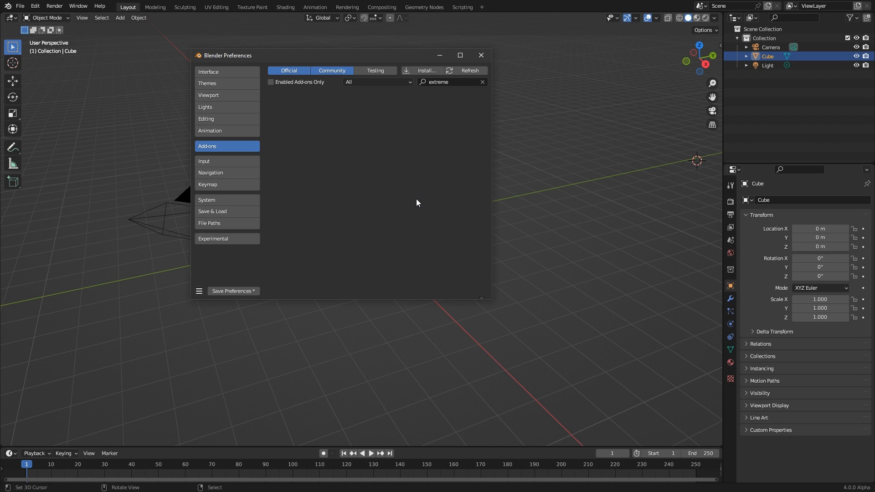
mouse_move(482, 82)
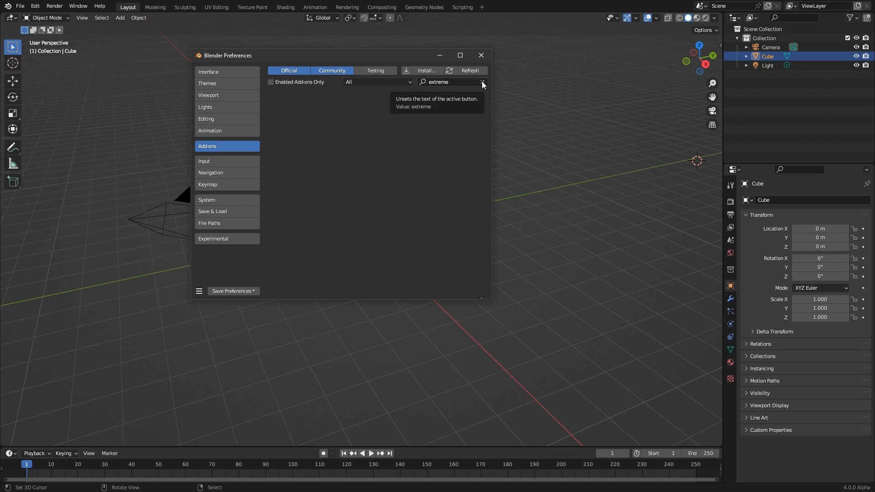
left_click(482, 82)
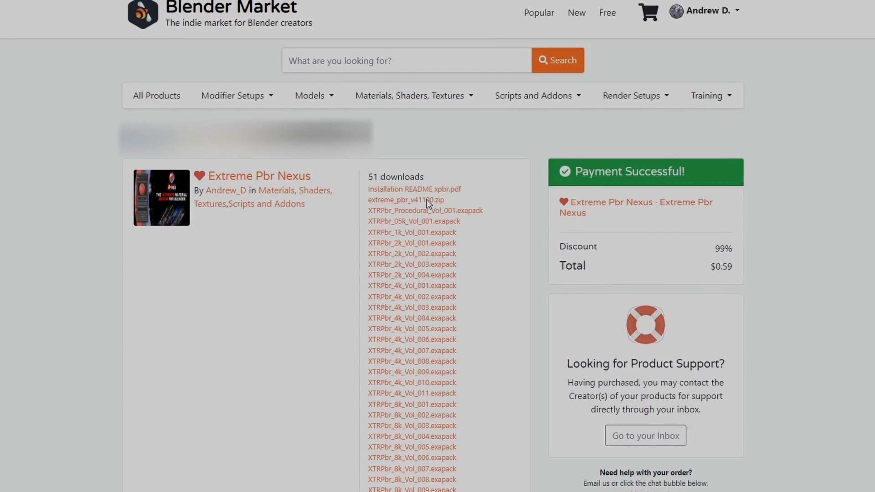
Step: Save extreme_pbr_v41100.zip into the Extreme PBR downloaded-files folder
left_click(405, 201)
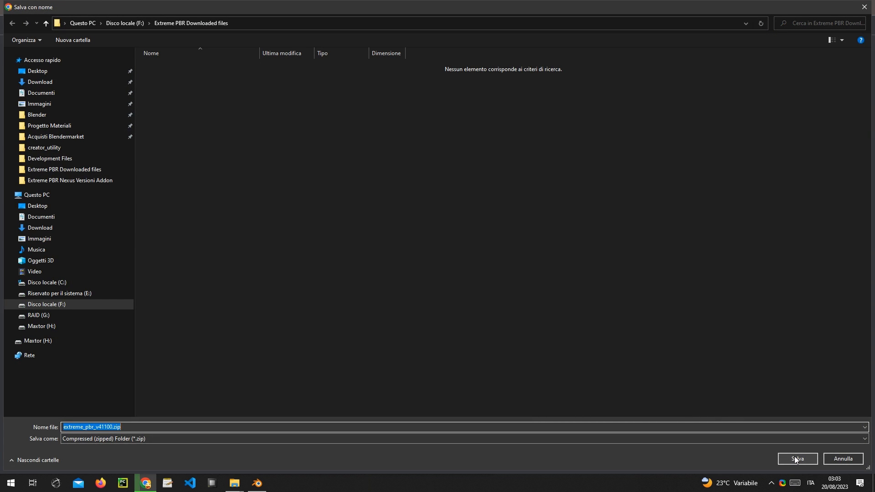
left_click(796, 458)
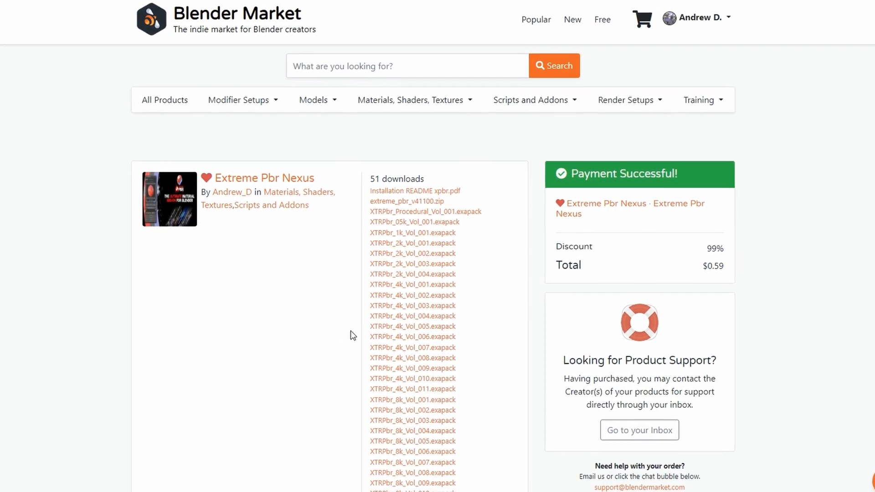
Step: Download the XTRPbr_05k_Vol_001.exapack material library pack
scroll("down", 3)
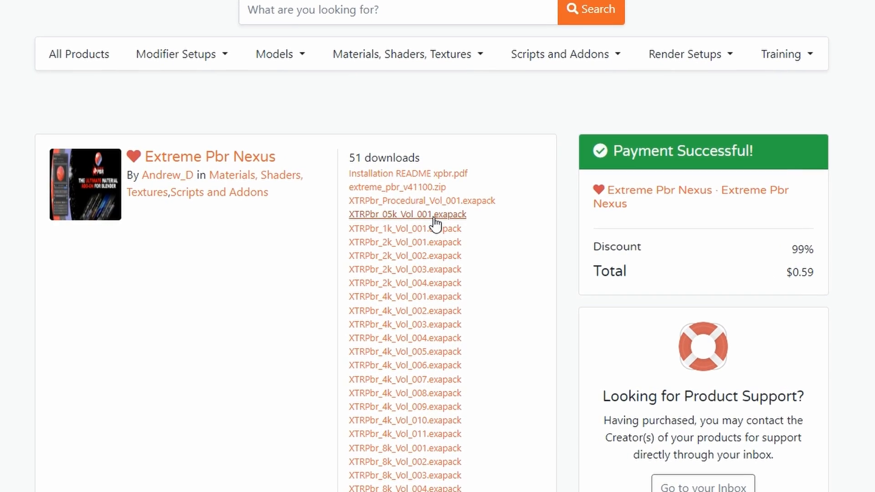
left_click(408, 214)
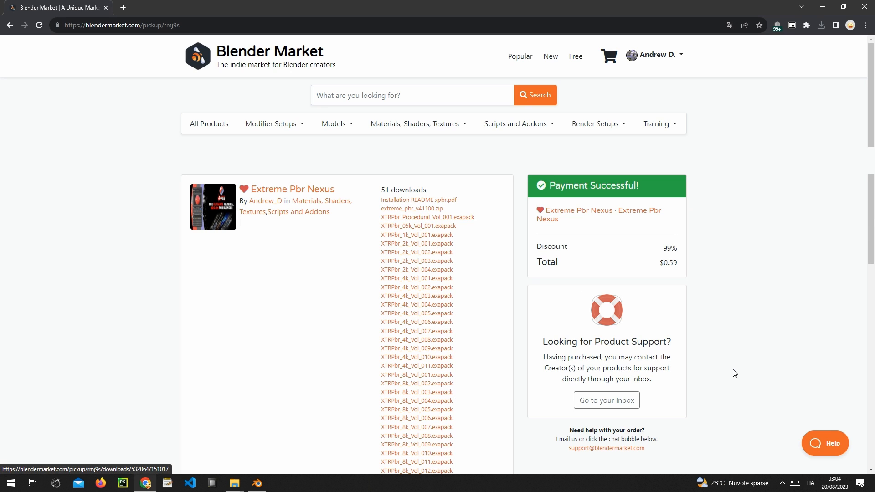
mouse_move(757, 386)
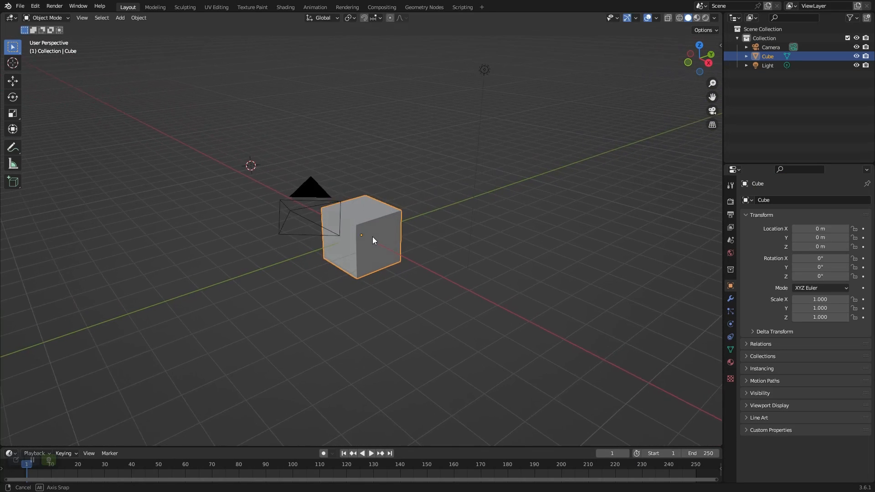
Step: Reopen Blender Preferences on the Add-ons page
left_click_drag(372, 240, 176, 58)
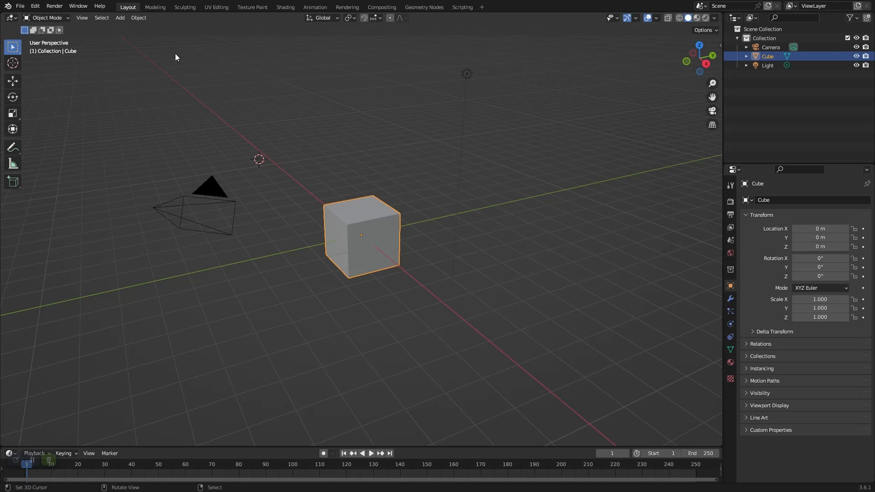
left_click(35, 6)
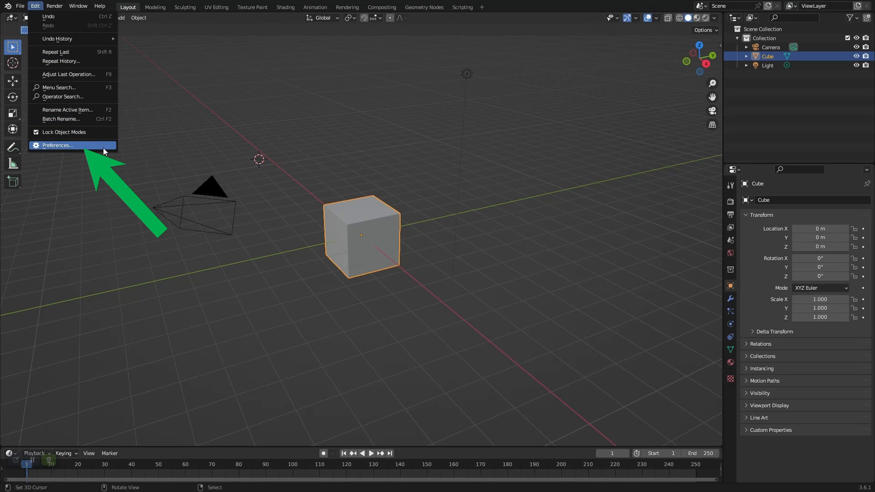
left_click(56, 145)
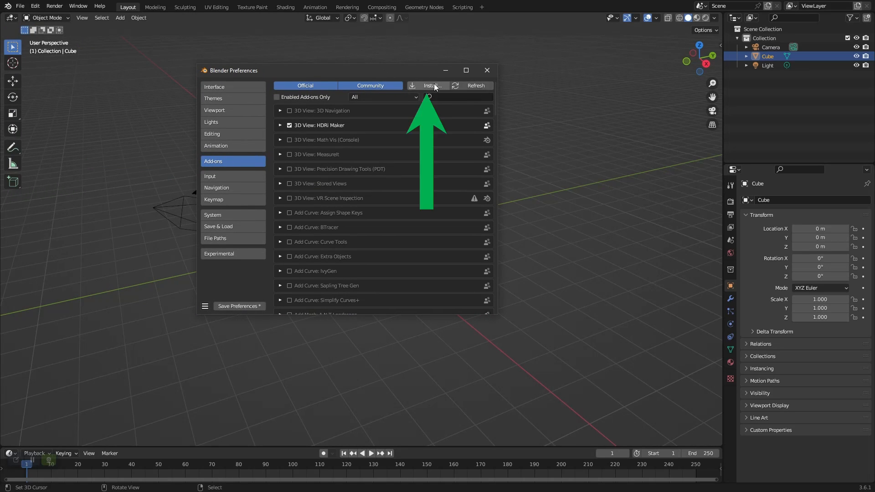
Step: Install the add-on from extreme_pbr_v41100.zip
left_click(431, 86)
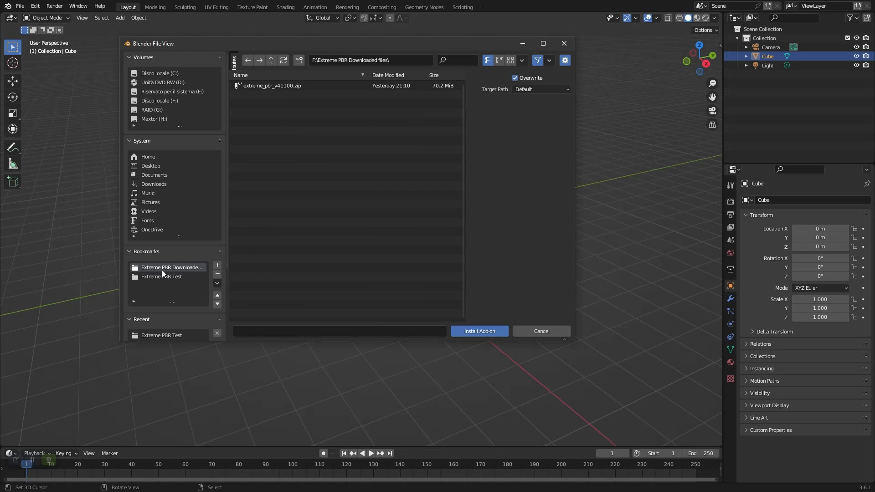
mouse_move(248, 216)
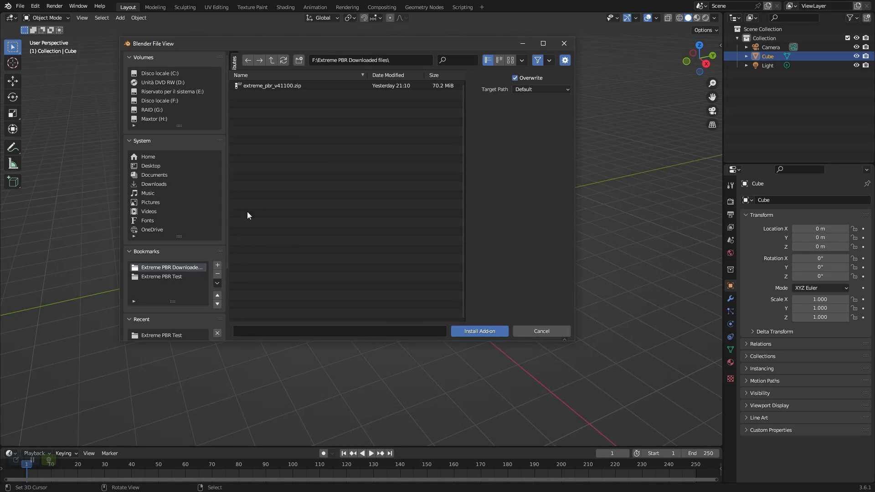
left_click(273, 86)
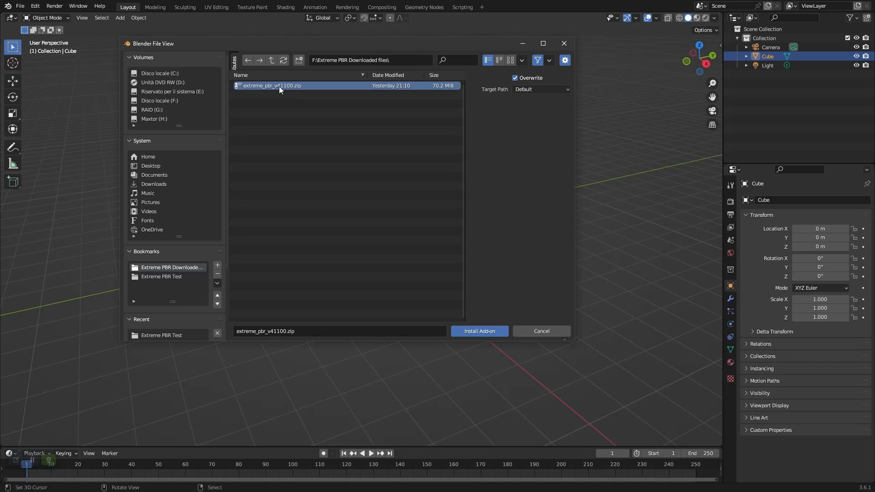
mouse_move(306, 88)
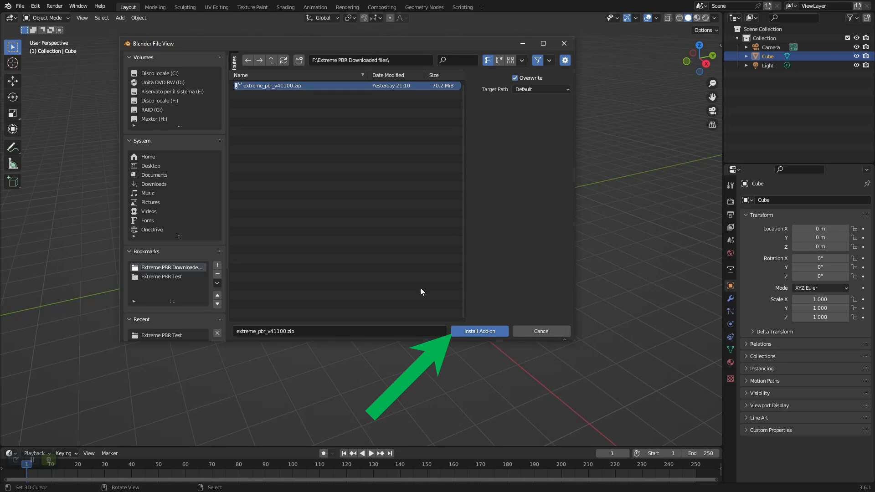
mouse_move(483, 333)
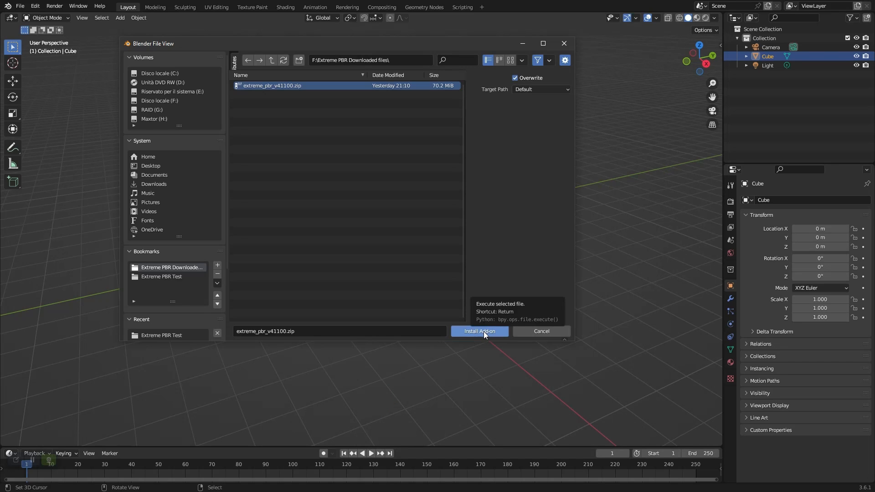
left_click(479, 331)
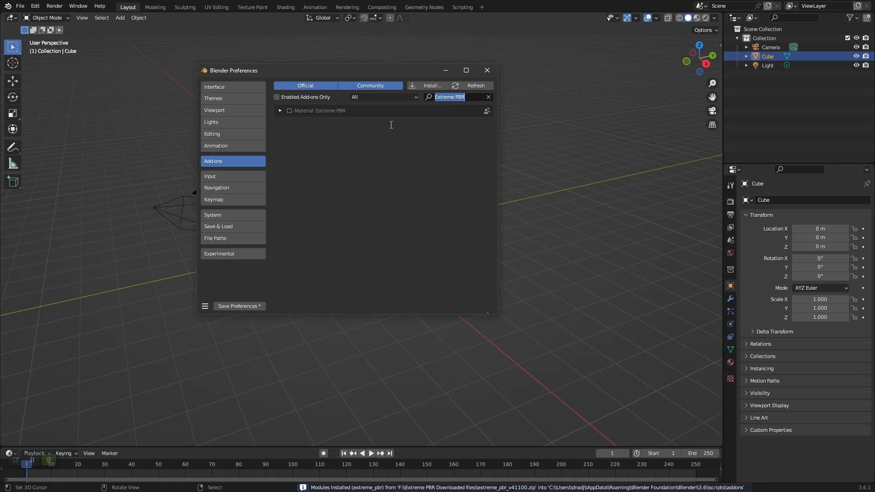
Step: Enable the Material: Extreme PBR add-on and show its preferences
left_click(280, 111)
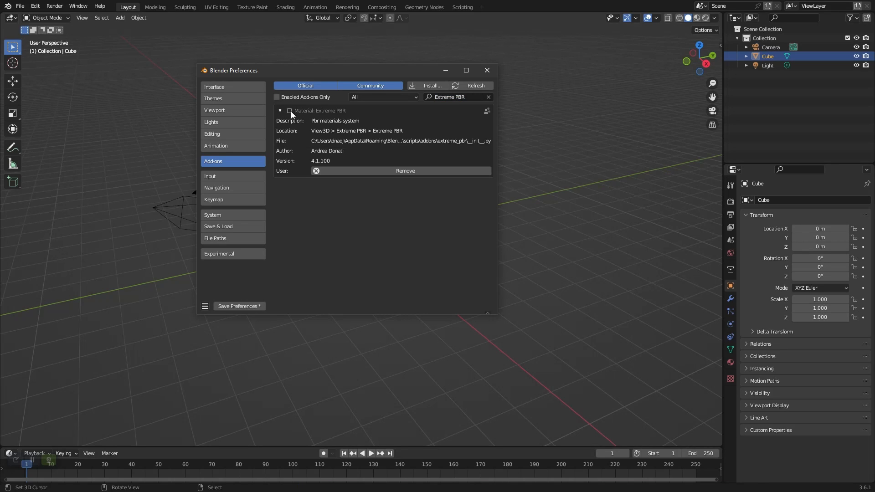
left_click(289, 110)
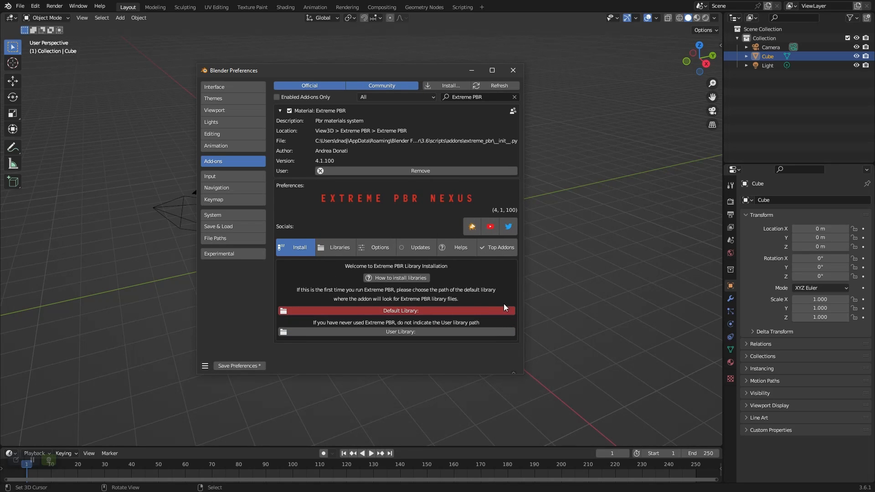
mouse_move(468, 162)
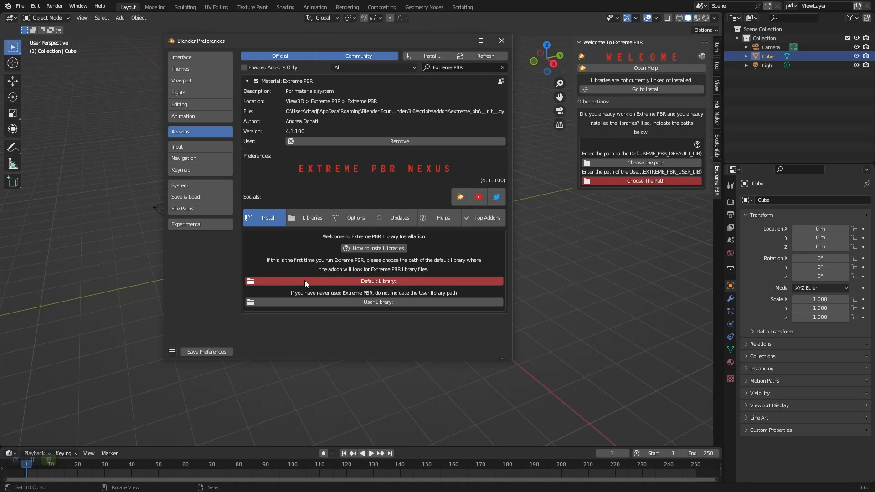
mouse_move(429, 286)
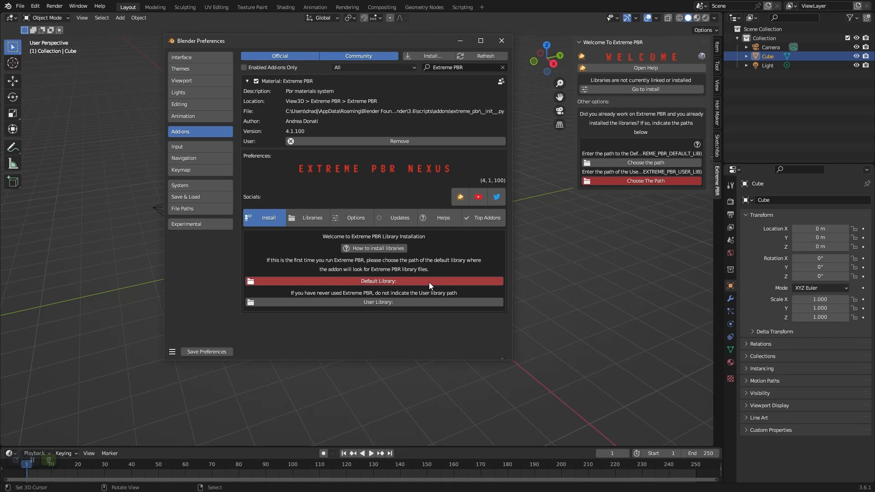
Step: Set the default library path to Desktop\Extreme PBR Test
left_click(377, 281)
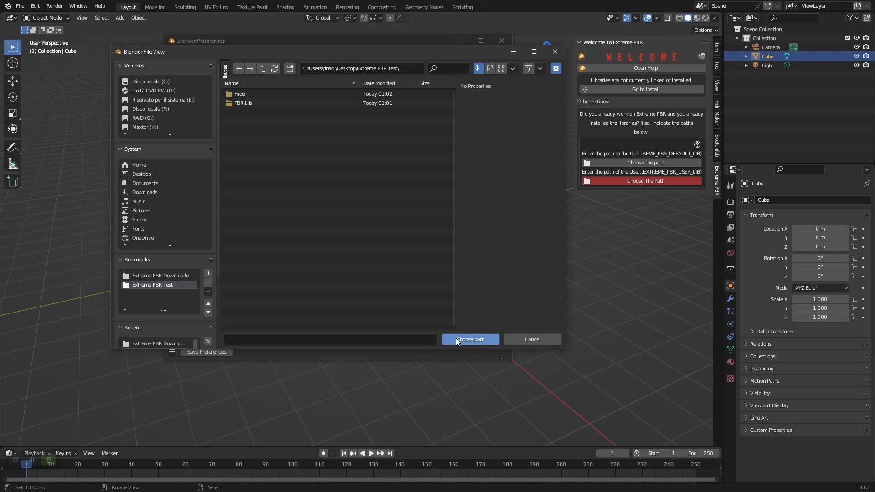
left_click(470, 339)
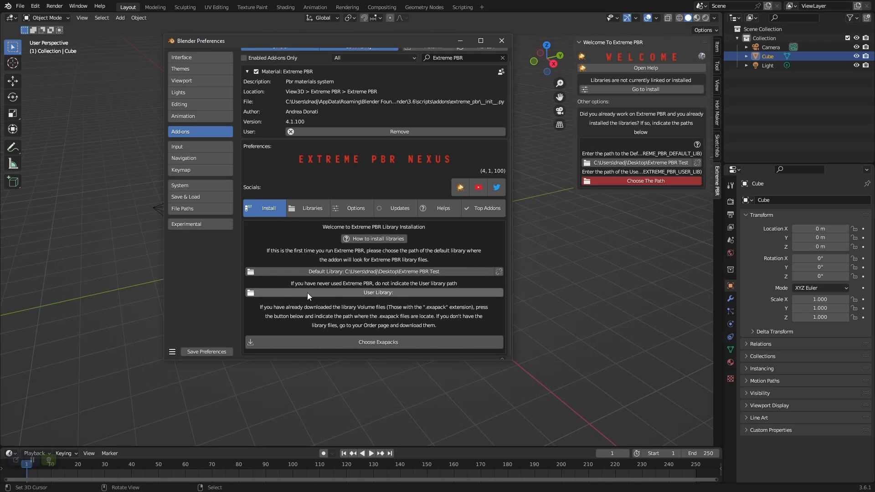
mouse_move(446, 295)
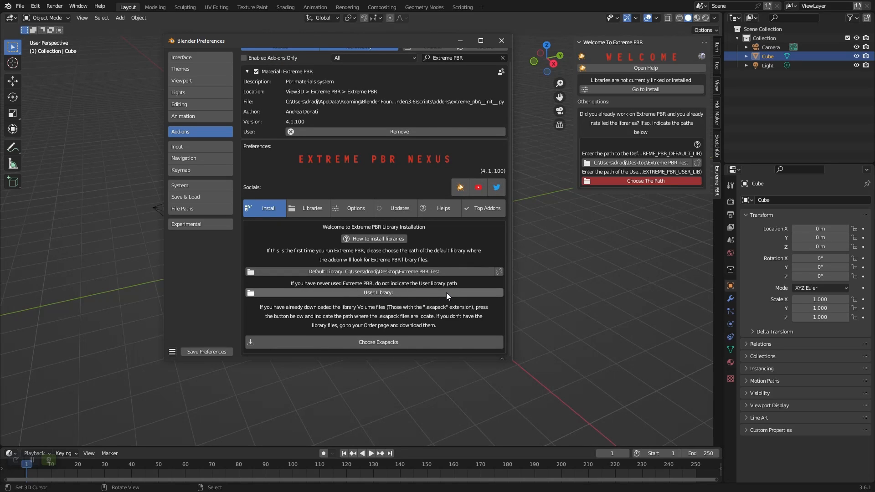
mouse_move(481, 297)
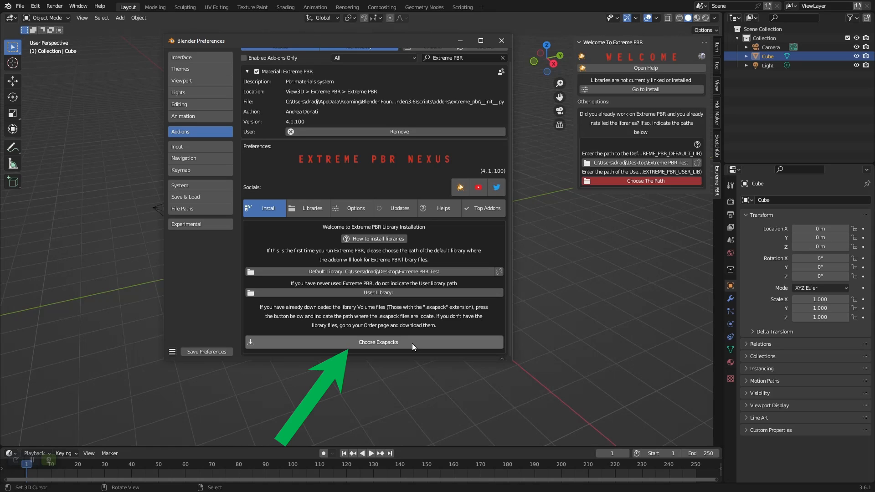
Step: Queue the 05k, 1k, 2k and Procedural exapack volumes for library installation
left_click(378, 341)
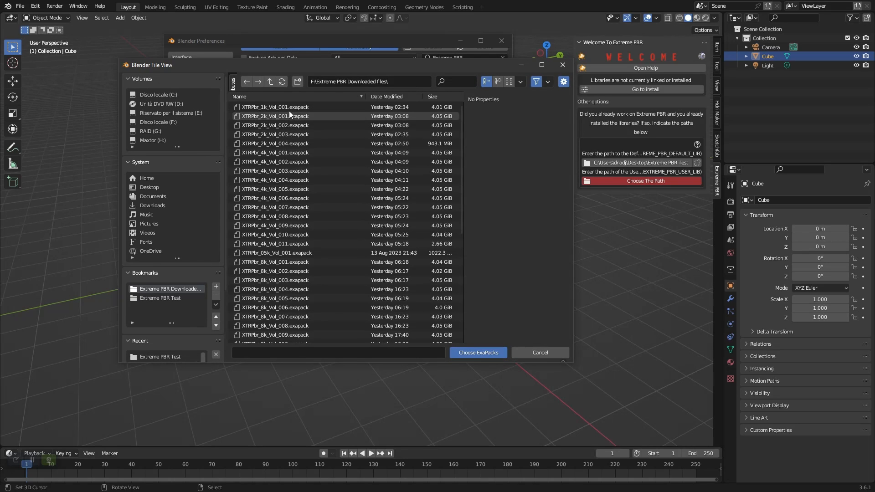
left_click(275, 107)
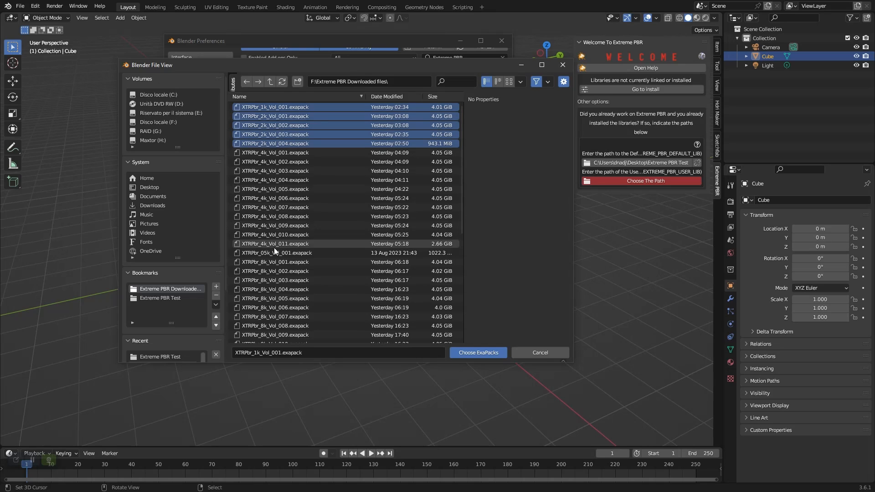
scroll("down", 3)
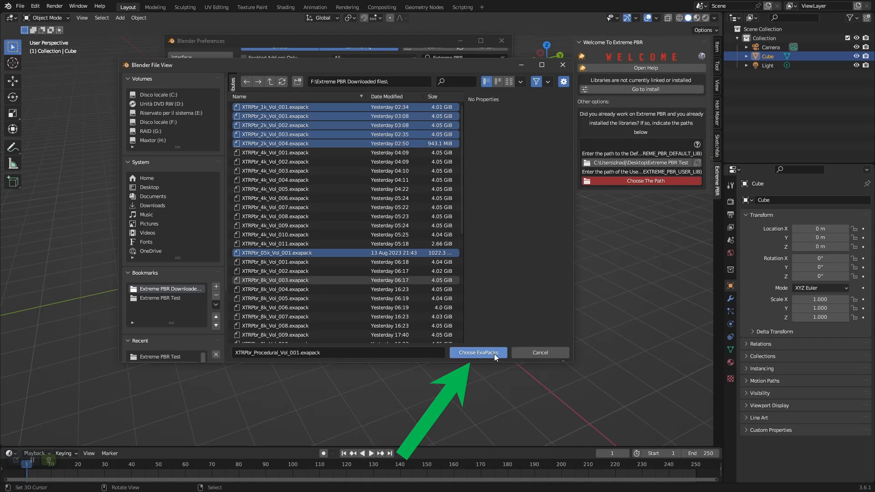
left_click(476, 351)
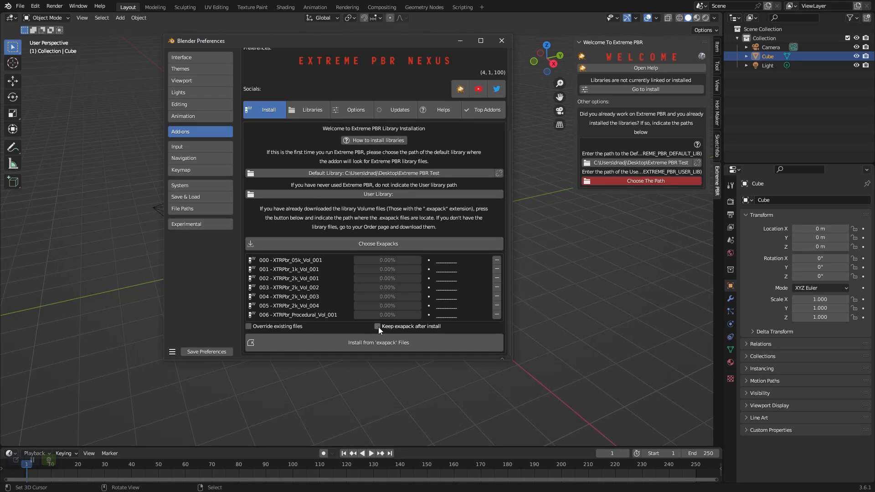
Step: Turn on 'Keep exapack after install'
left_click(378, 327)
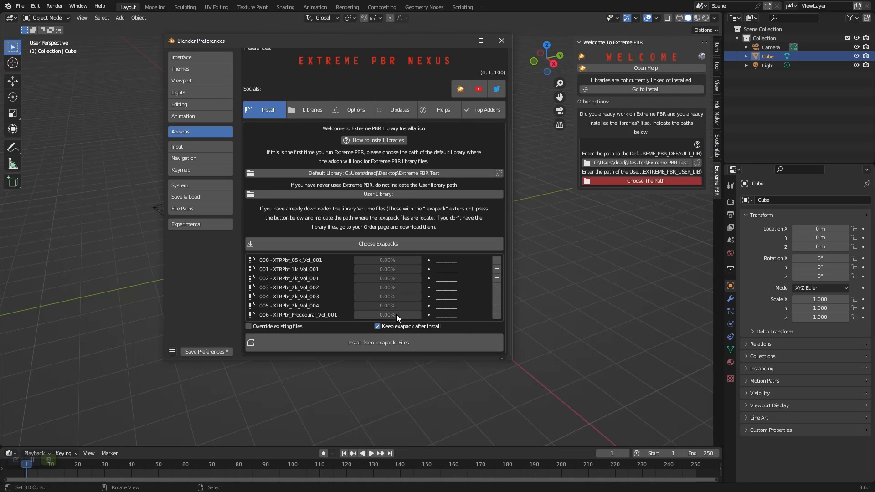
mouse_move(407, 315)
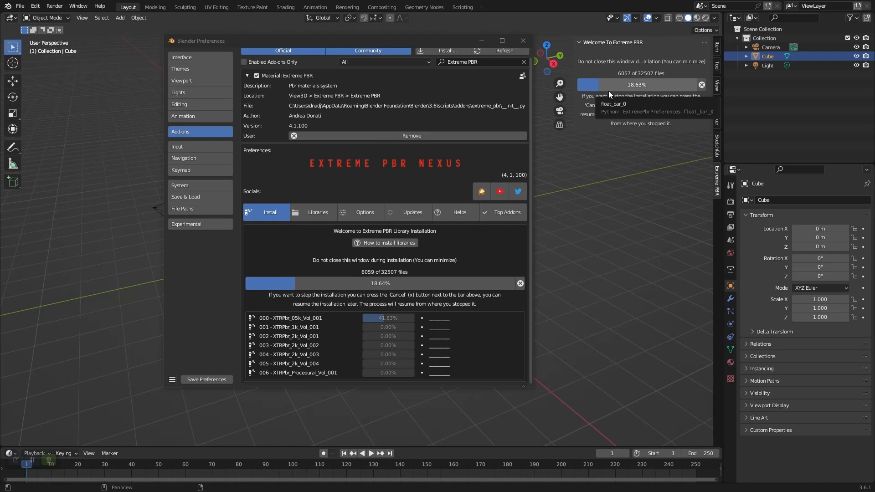
mouse_move(553, 332)
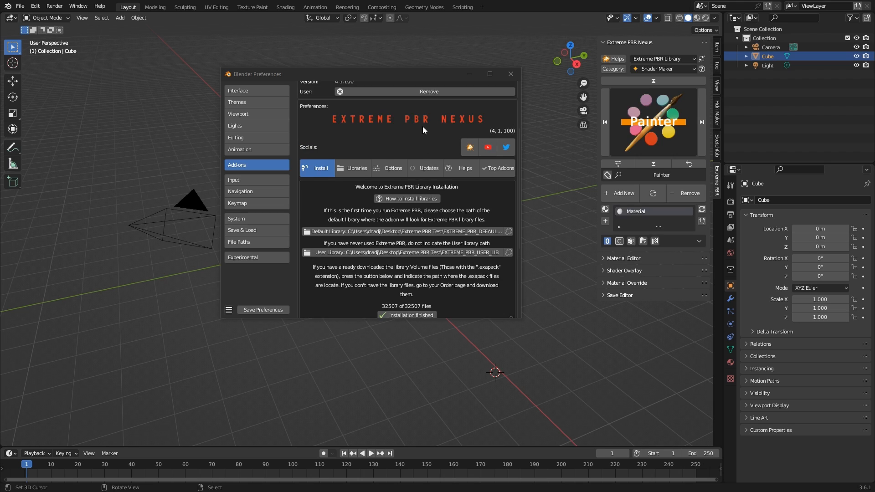
Step: Save the preferences and close the Preferences window
scroll("down", 3)
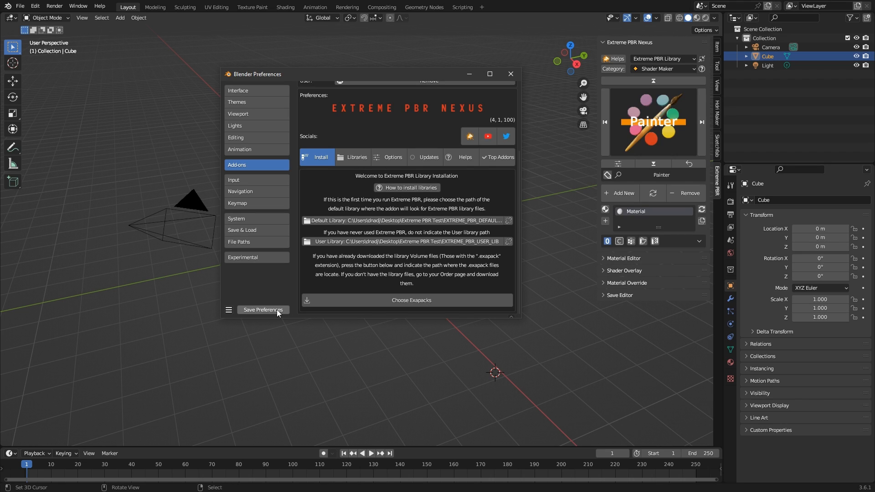
left_click(263, 310)
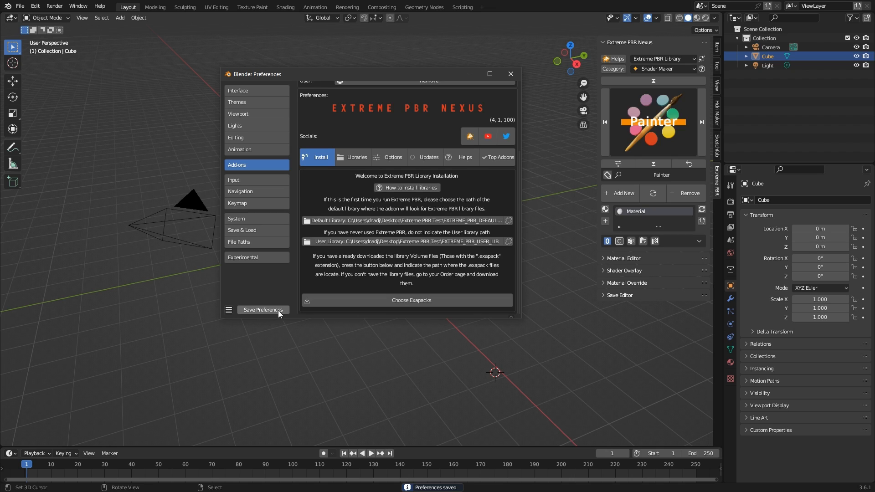
left_click(509, 74)
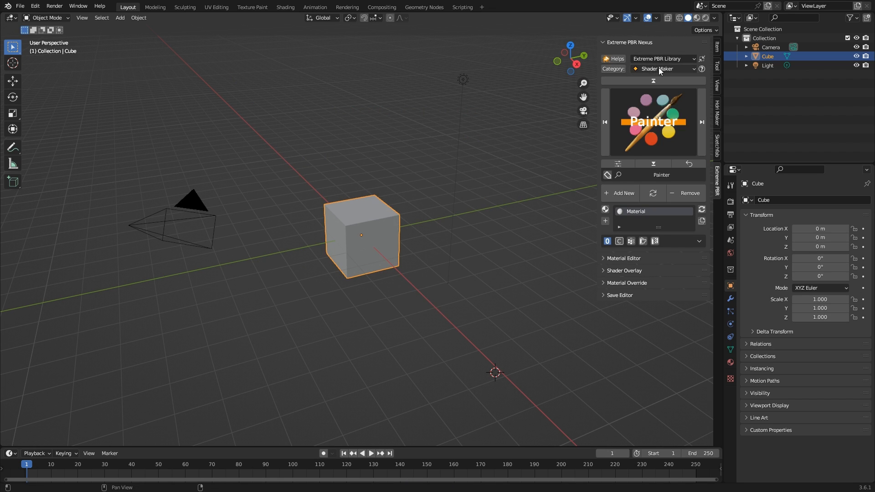
Step: Browse the library from Asphalt - Rough to the next category, Asphalt - Damaged
left_click(663, 58)
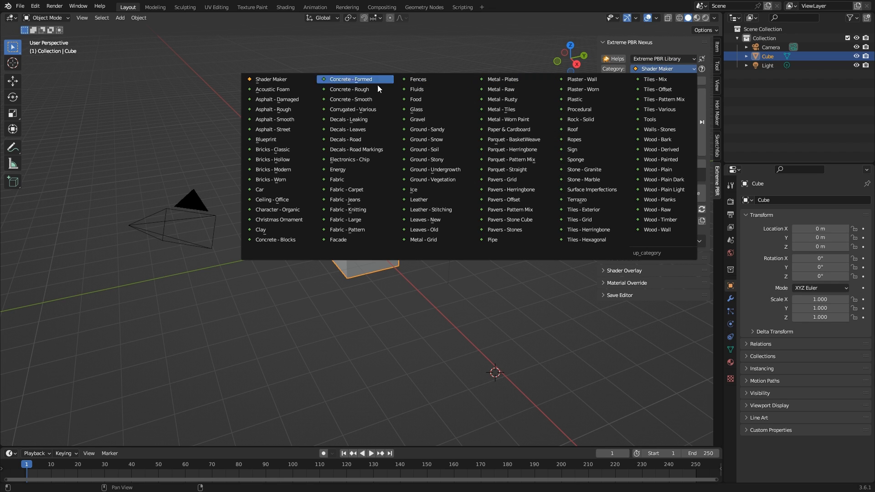
left_click(273, 88)
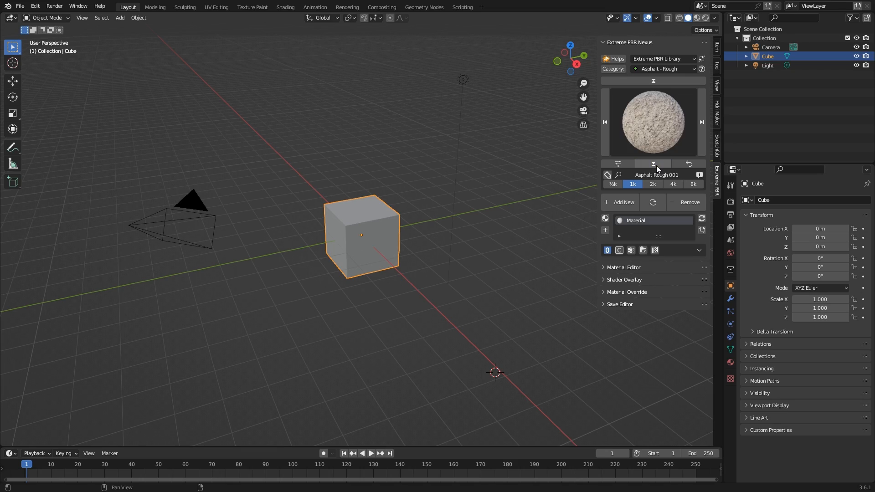
left_click(662, 68)
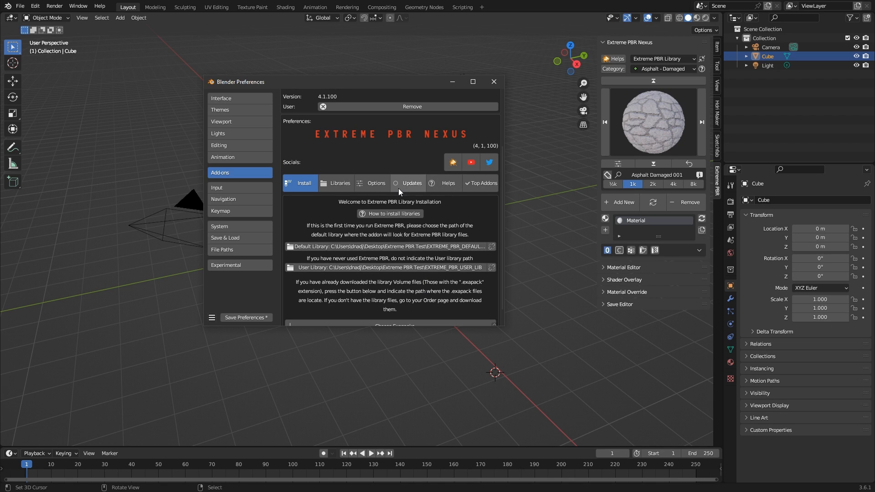
Step: Show the Updates page listing online and installed library packs through Vol_011 at 8k
left_click(411, 183)
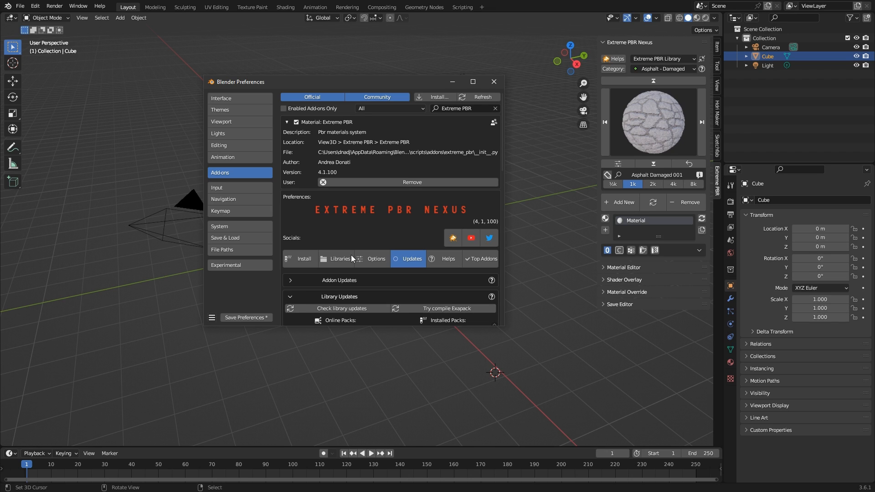
scroll("down", 3)
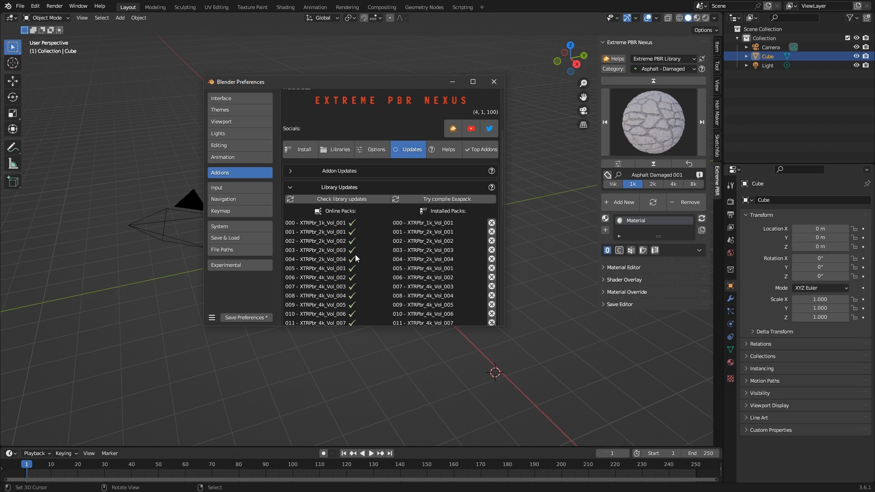
scroll("down", 3)
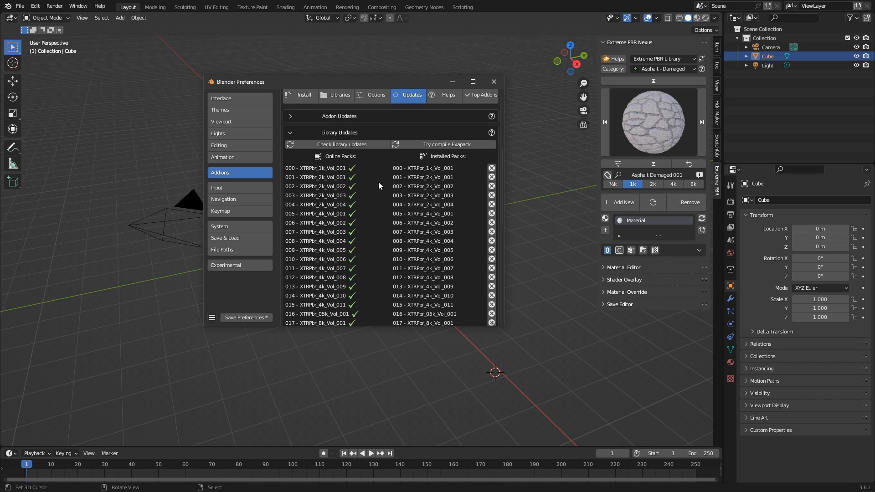
mouse_move(328, 268)
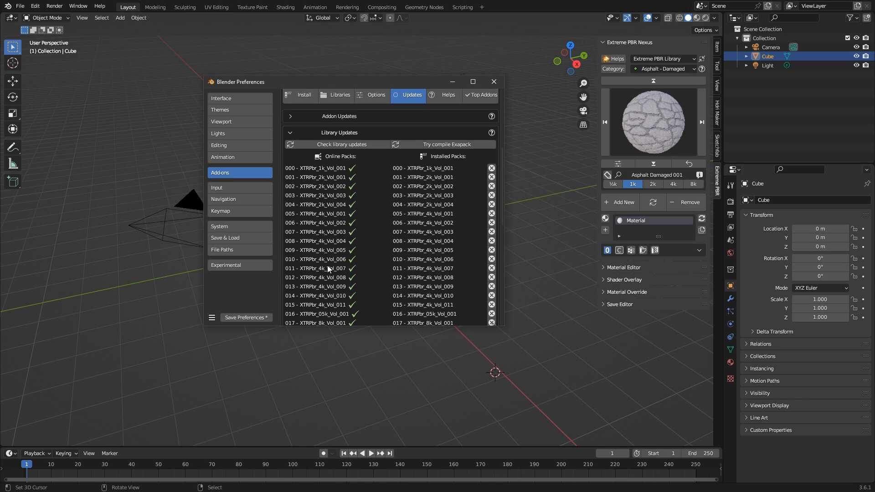
mouse_move(423, 245)
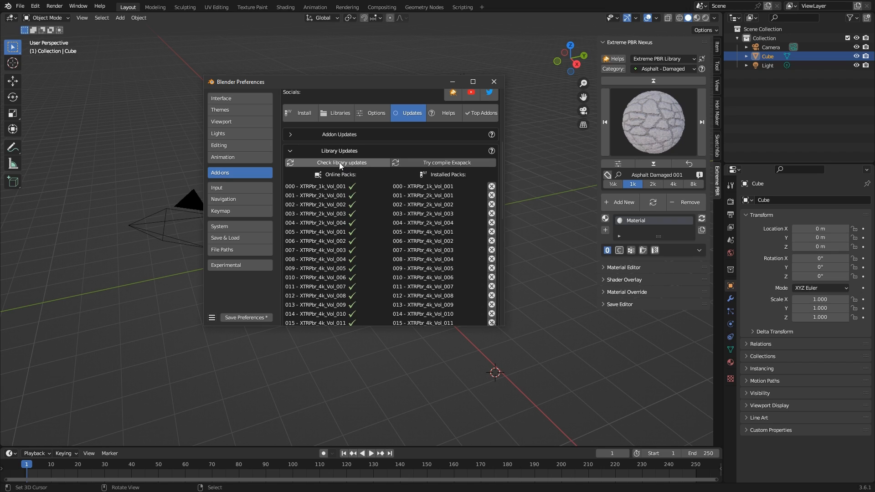
mouse_move(341, 162)
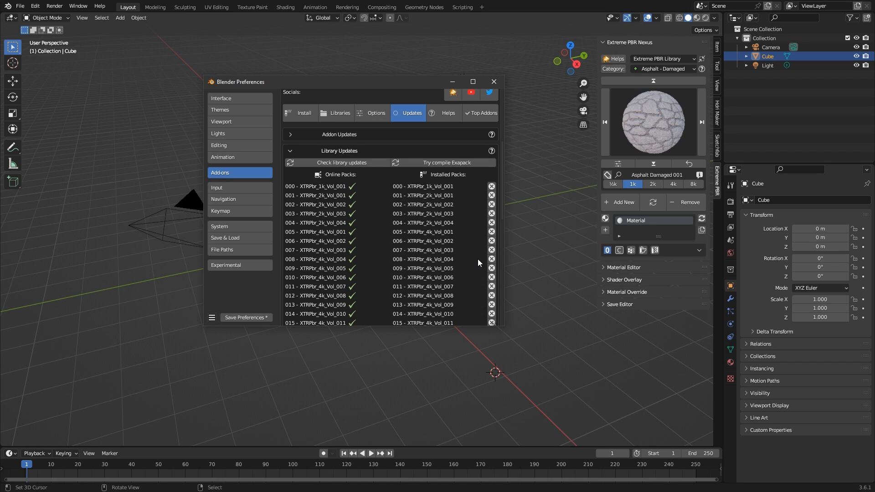
scroll("down", 3)
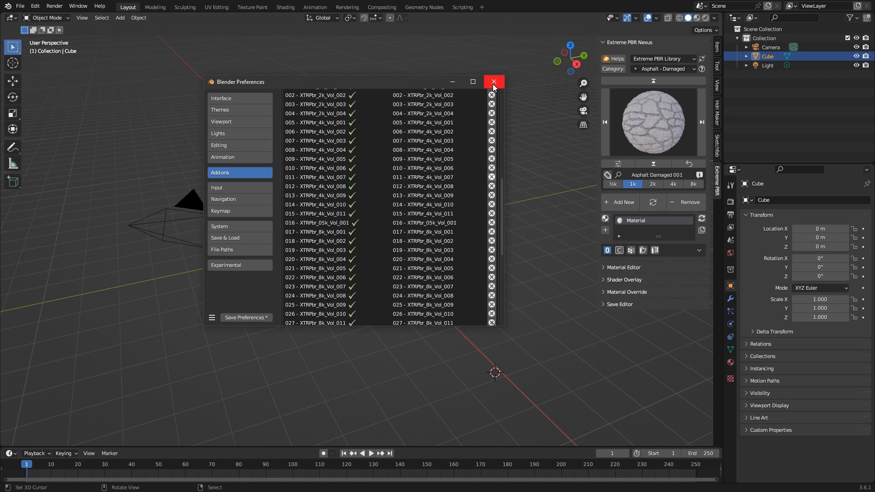